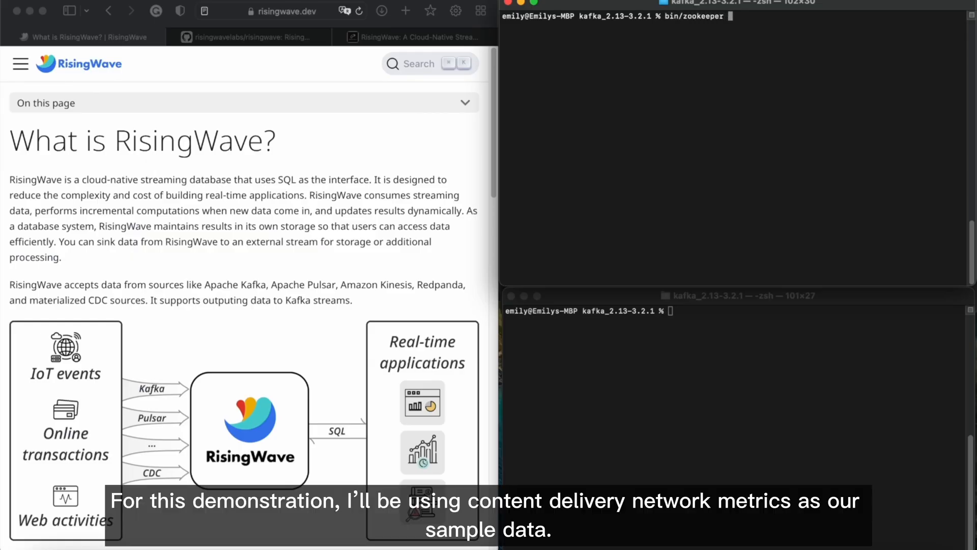
Create the ad_impression Kafka source and start the ad_click source on topic 'ad_click'.
{"action": "type", "text": "bin/kafka"}
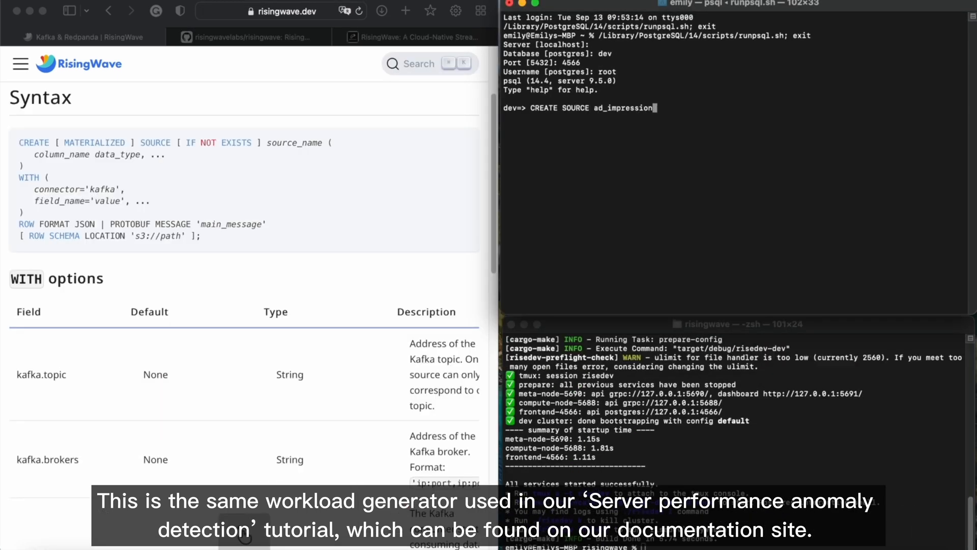
{"action": "type", "text": "("}
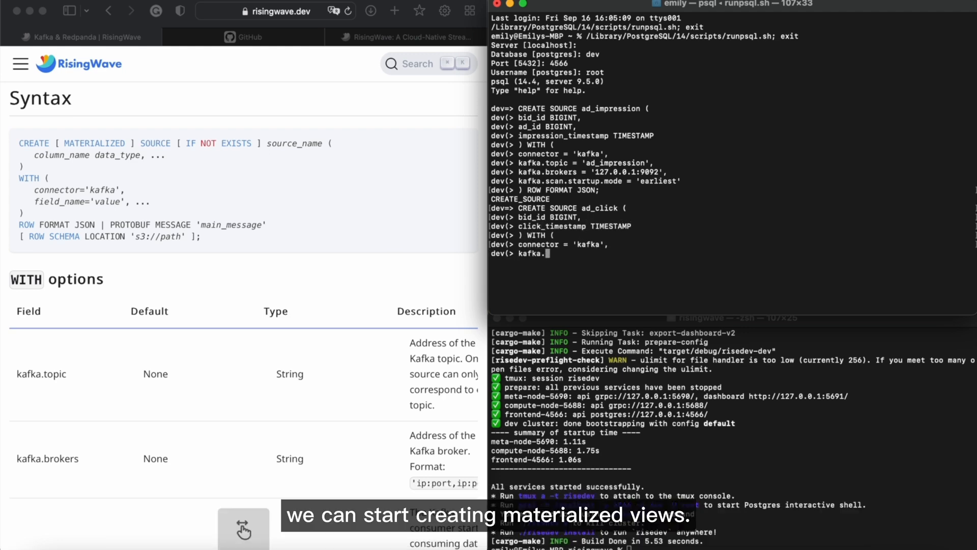
{"action": "type", "text": "kafka.topic = 'ad_click',"}
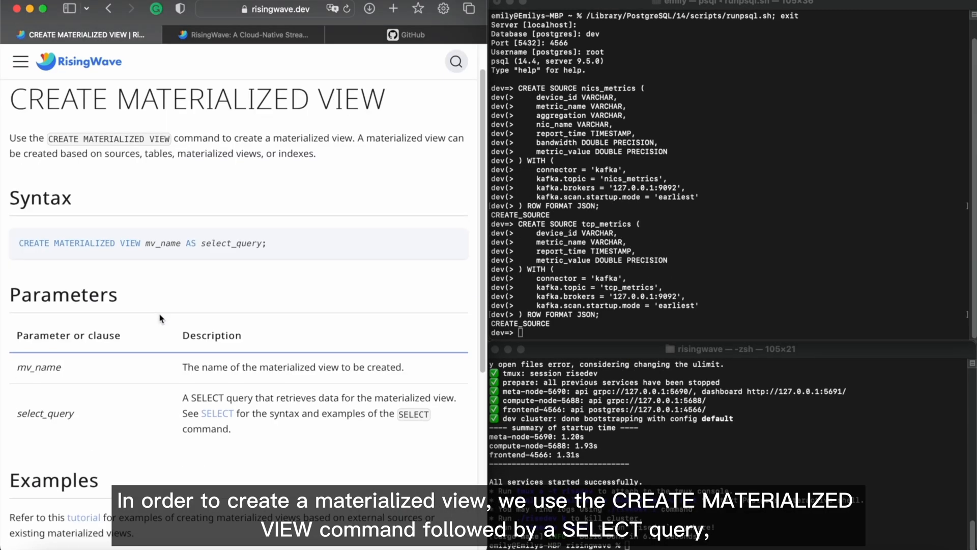
Begin high_util_tcp_metrics, selecting device_id and avg_util as tcp_avg_bandwidth_util, grouped by device_id, window_end.
{"action": "type", "text": "CREATE MATERIALIZED VIEW high"}
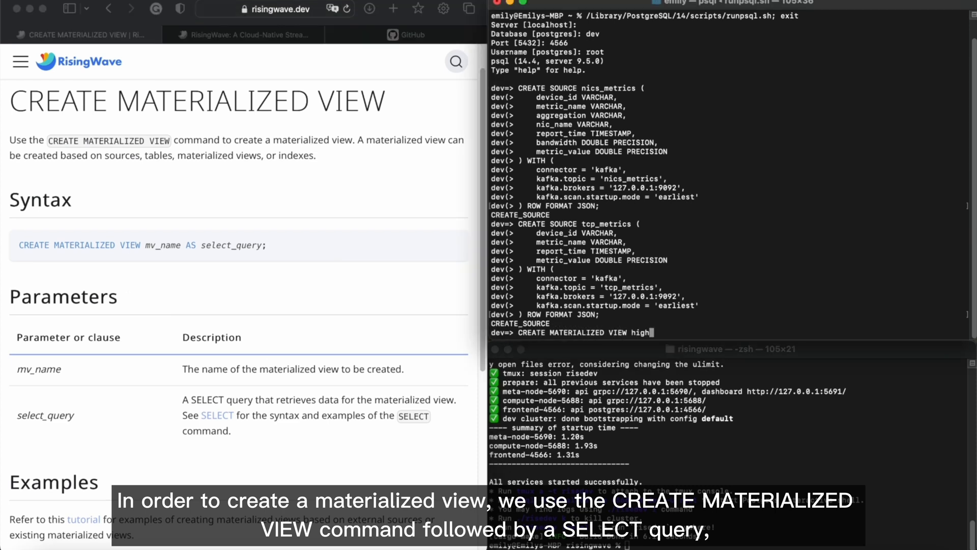
{"action": "type", "text": "_util_tcp_metrics"}
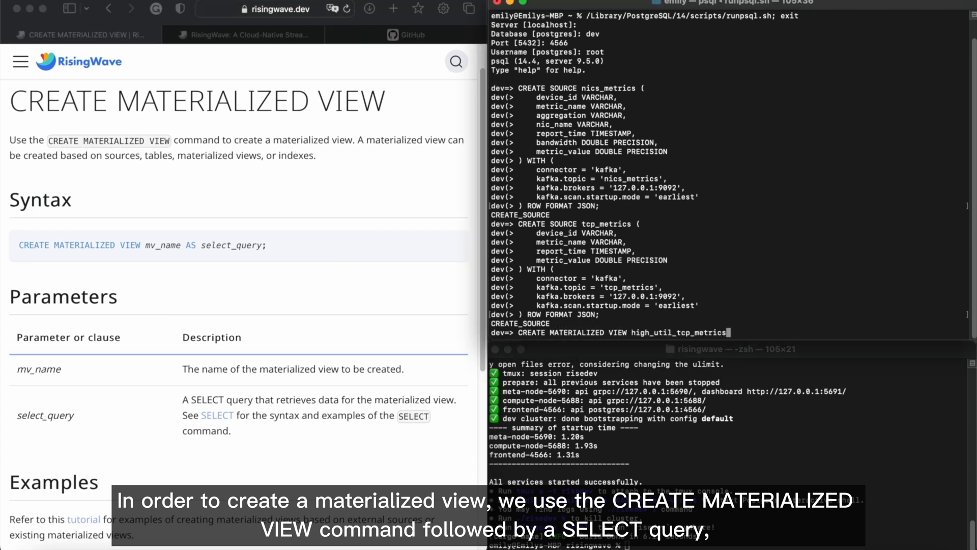
{"action": "type", "text": "AS"}
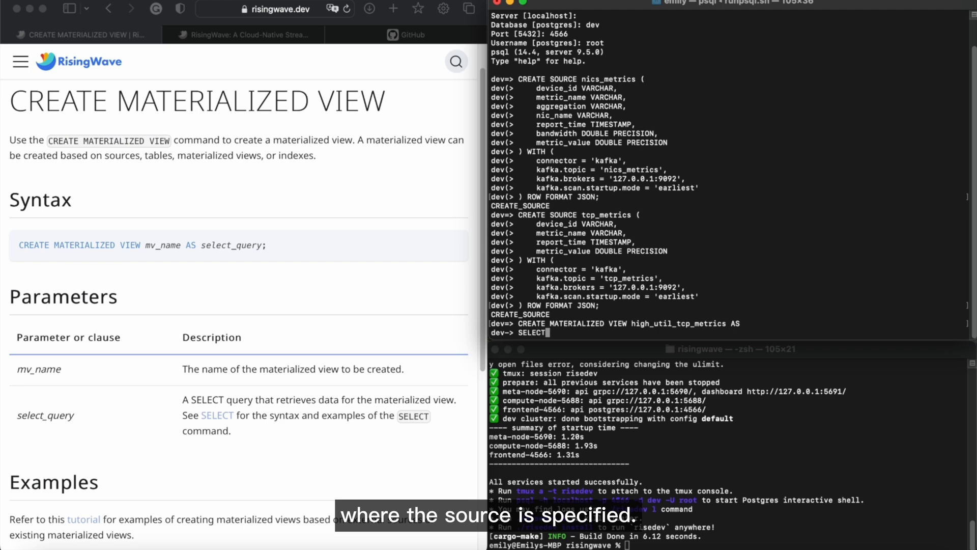
{"action": "type", "text": "tcp.device_id AS device_id,"}
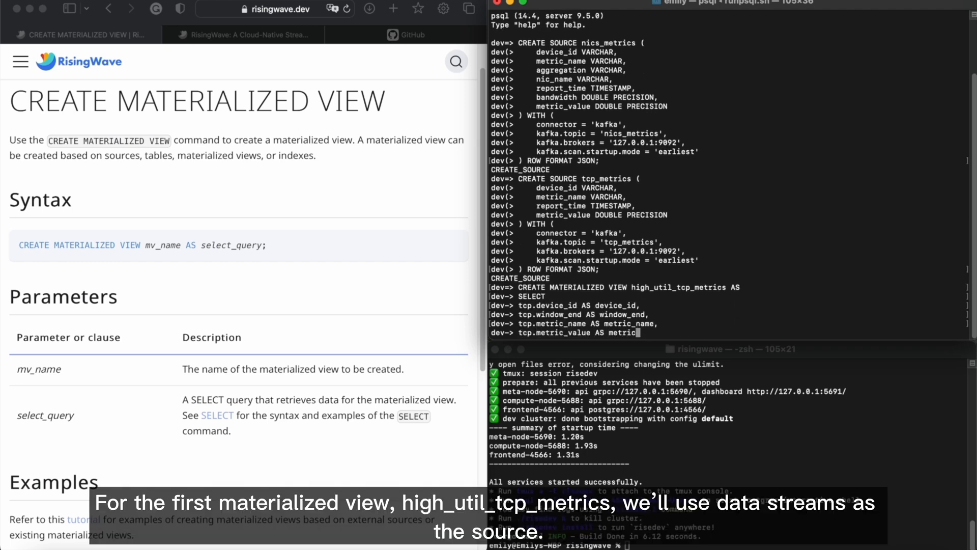
{"action": "type", "text": "nic.avg_util AS"}
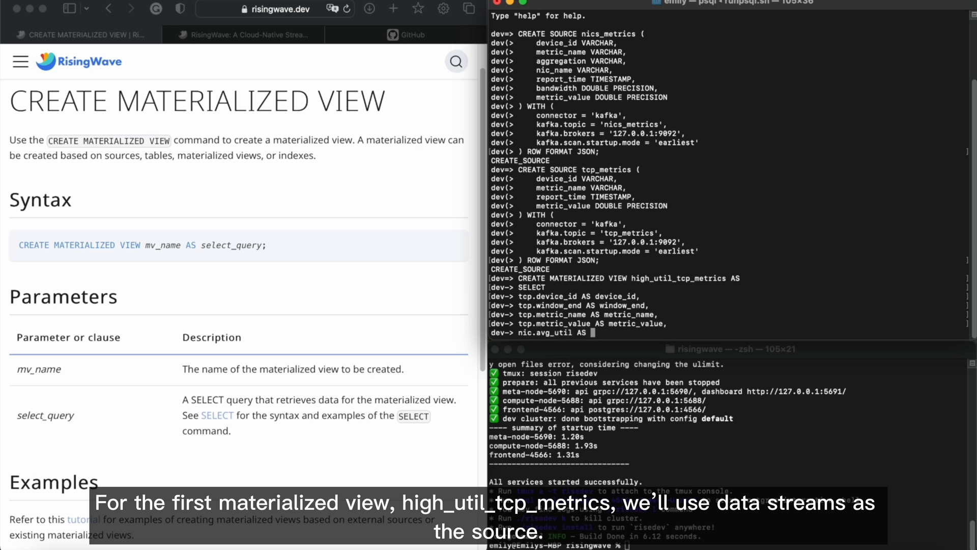
{"action": "type", "text": "tcp_avg_bandwidth_util"}
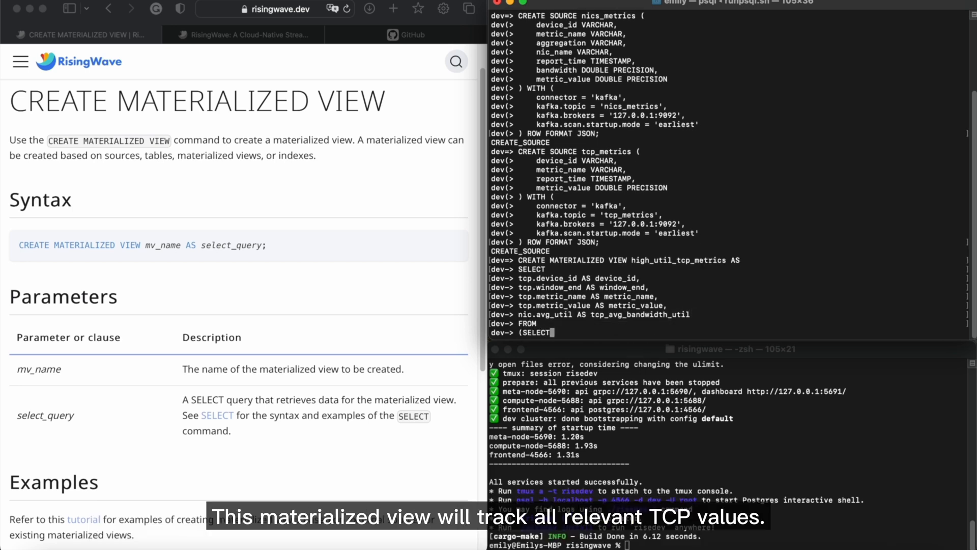
{"action": "type", "text": "device_id, window_end"}
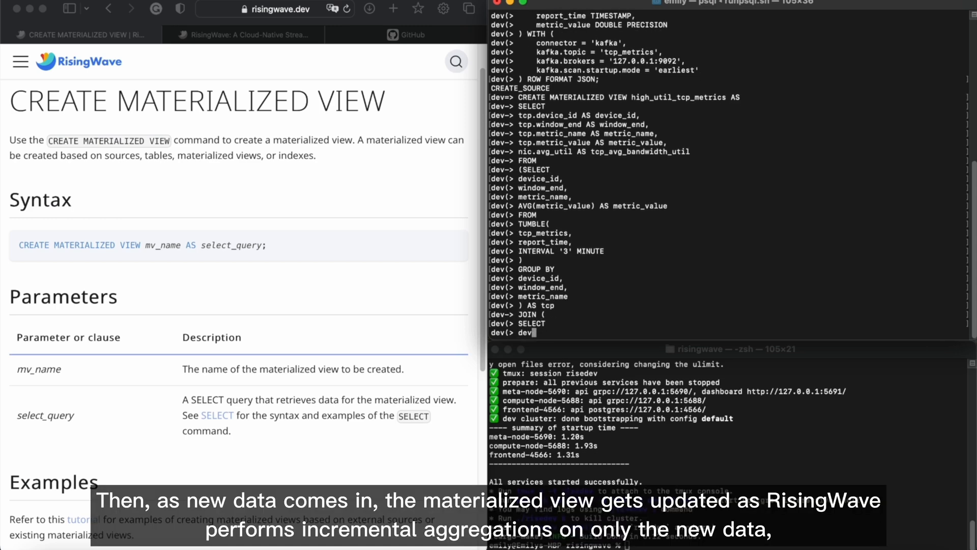
Add the NIC subquery averaging metric_value over bandwidth where metric_name = 'tx_bytes'.
{"action": "type", "text": "AVG"}
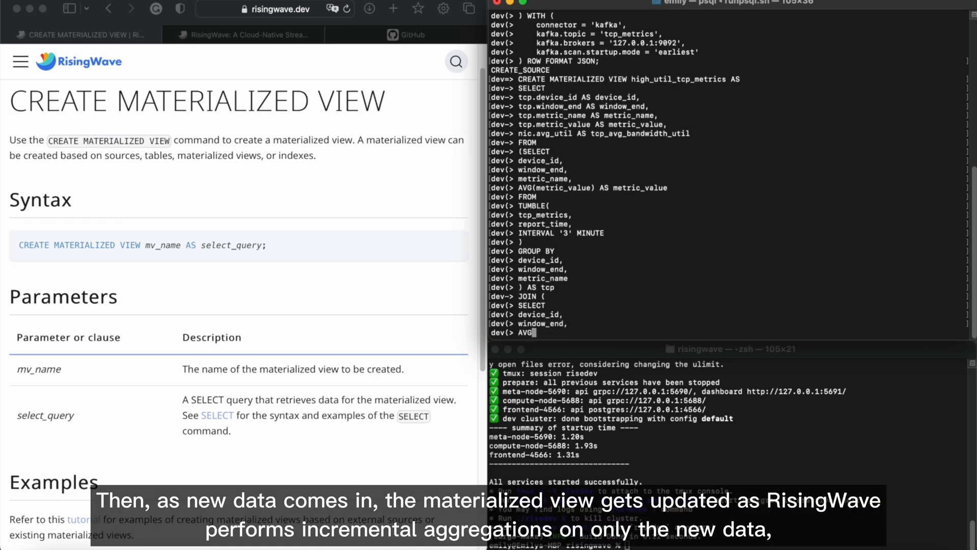
{"action": "type", "text": "((metric_value)/bandwidth) * 100 AS avg_util"}
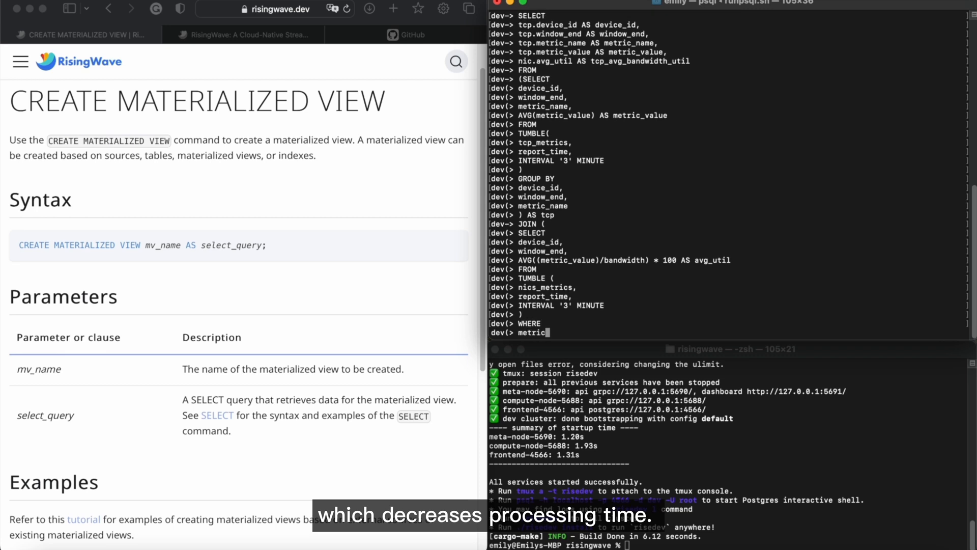
{"action": "type", "text": "_name = 'tx_bytes'"}
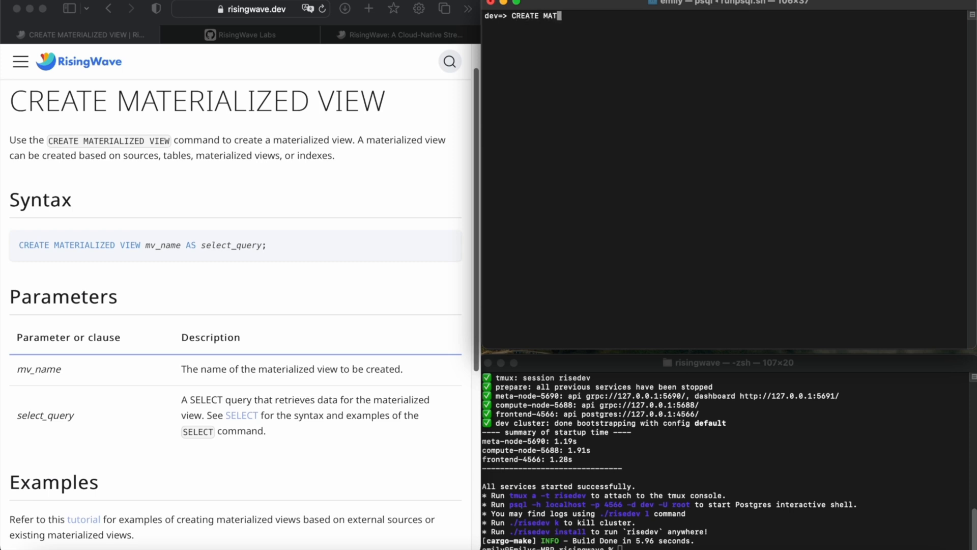
Create retrans_incidents from high_util_tcp_metrics, filtering metric_value > 0.15.
{"action": "type", "text": "retrans"}
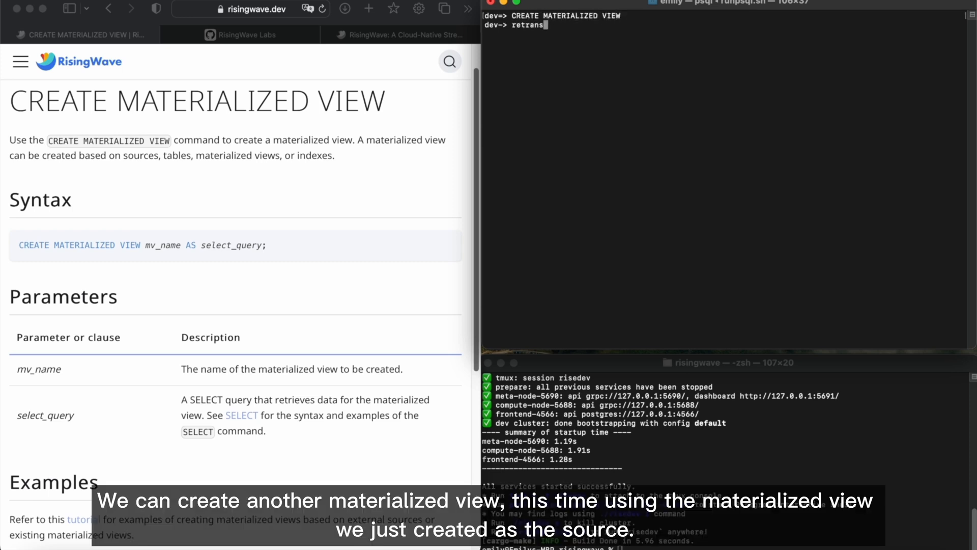
{"action": "type", "text": "_incidents AS"}
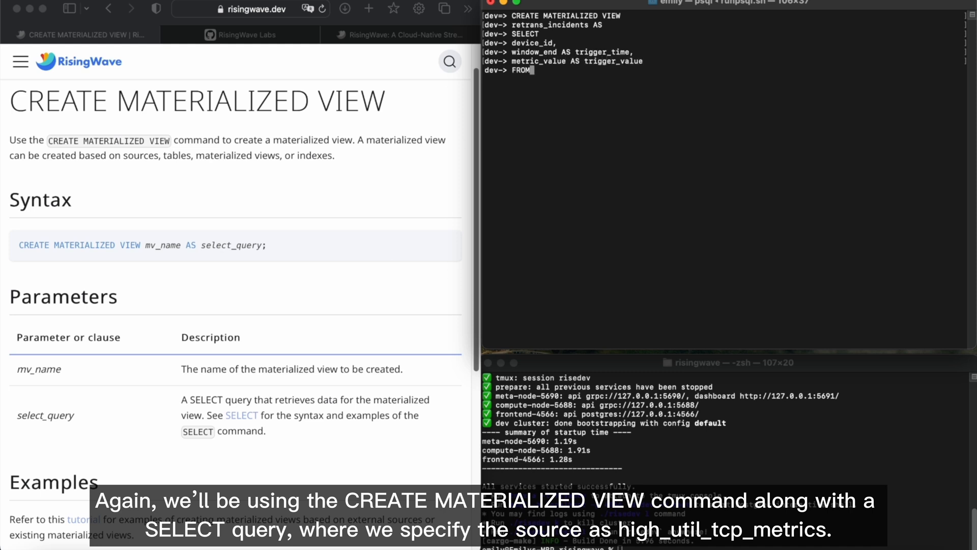
{"action": "type", "text": "high_util_tcp_metrics"}
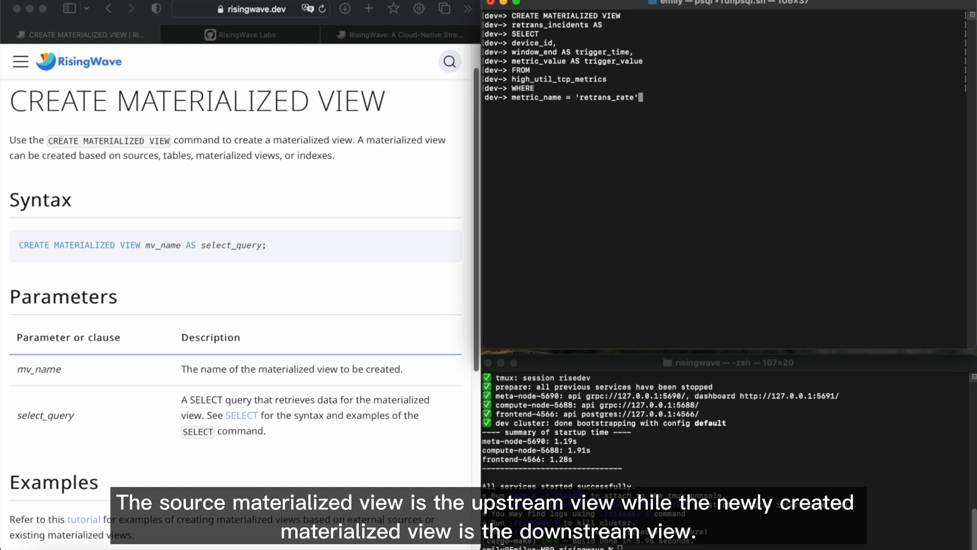
{"action": "type", "text": "AND metric_value > 0.15;"}
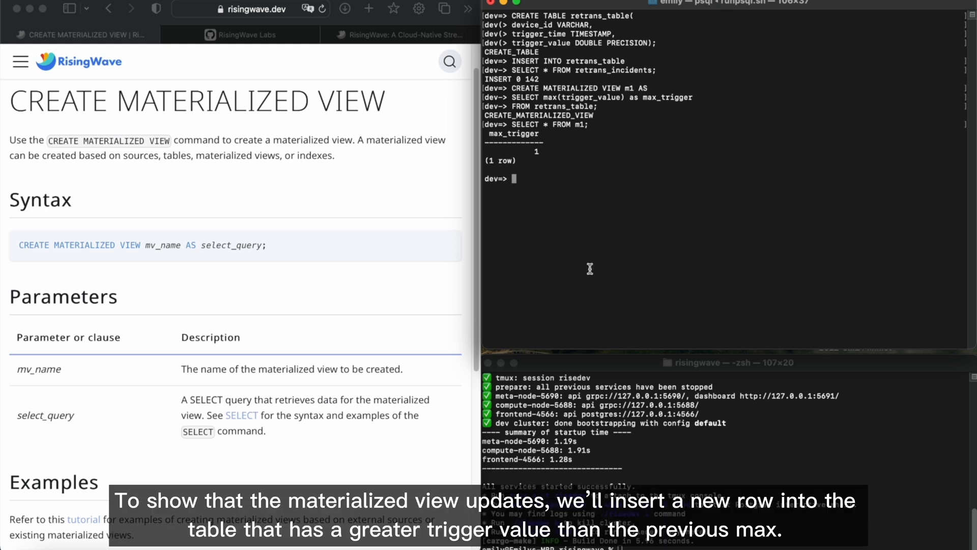
{"action": "type", "text": "INSERT INTO retrans_table"}
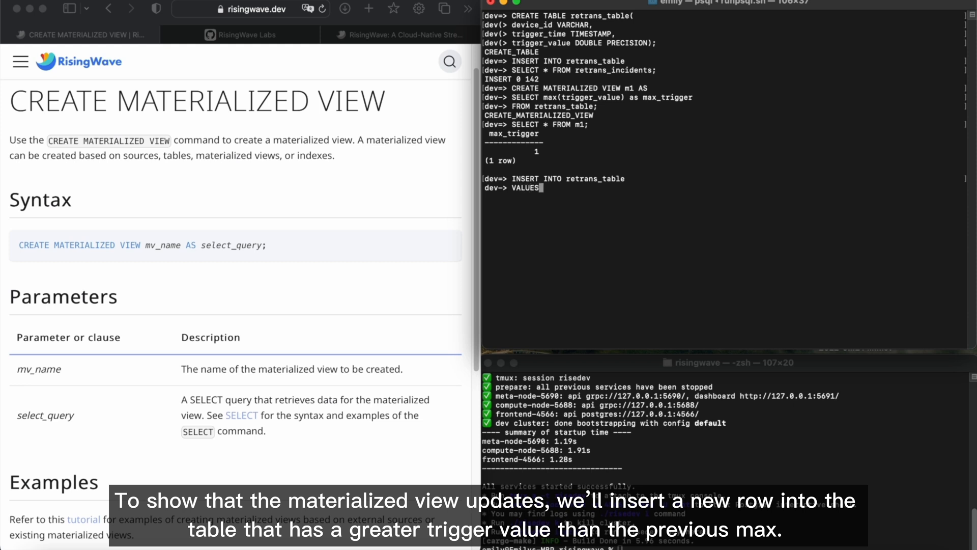
{"action": "type", "text": "('1679091c5a880faf6fb5e6087eb1b2dc', '2022-09-28 20:07:00',1.5);"}
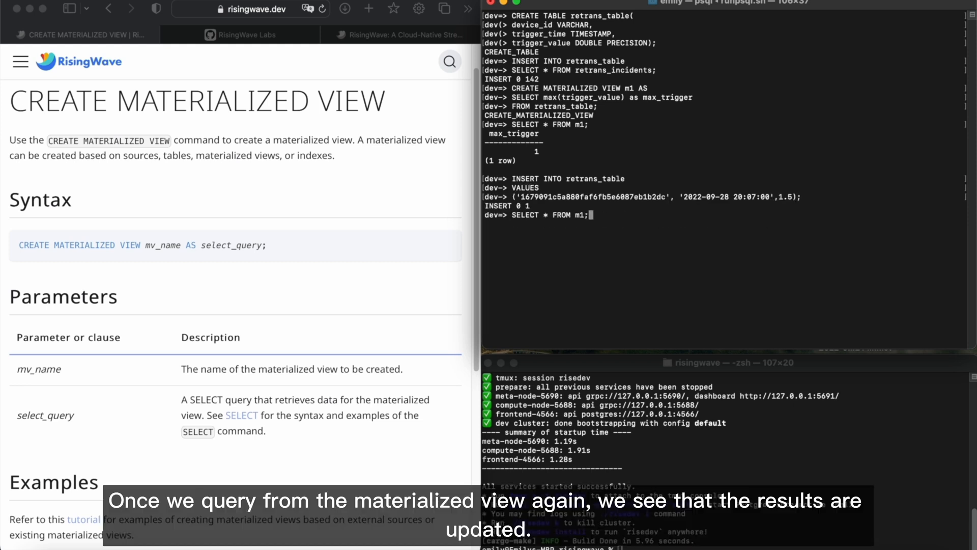
{"action": "key", "text": "Return"}
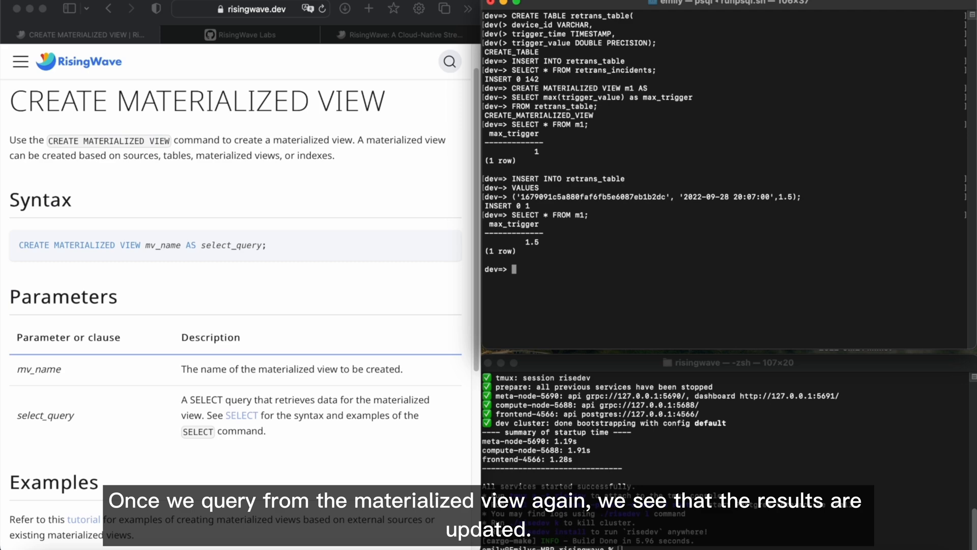